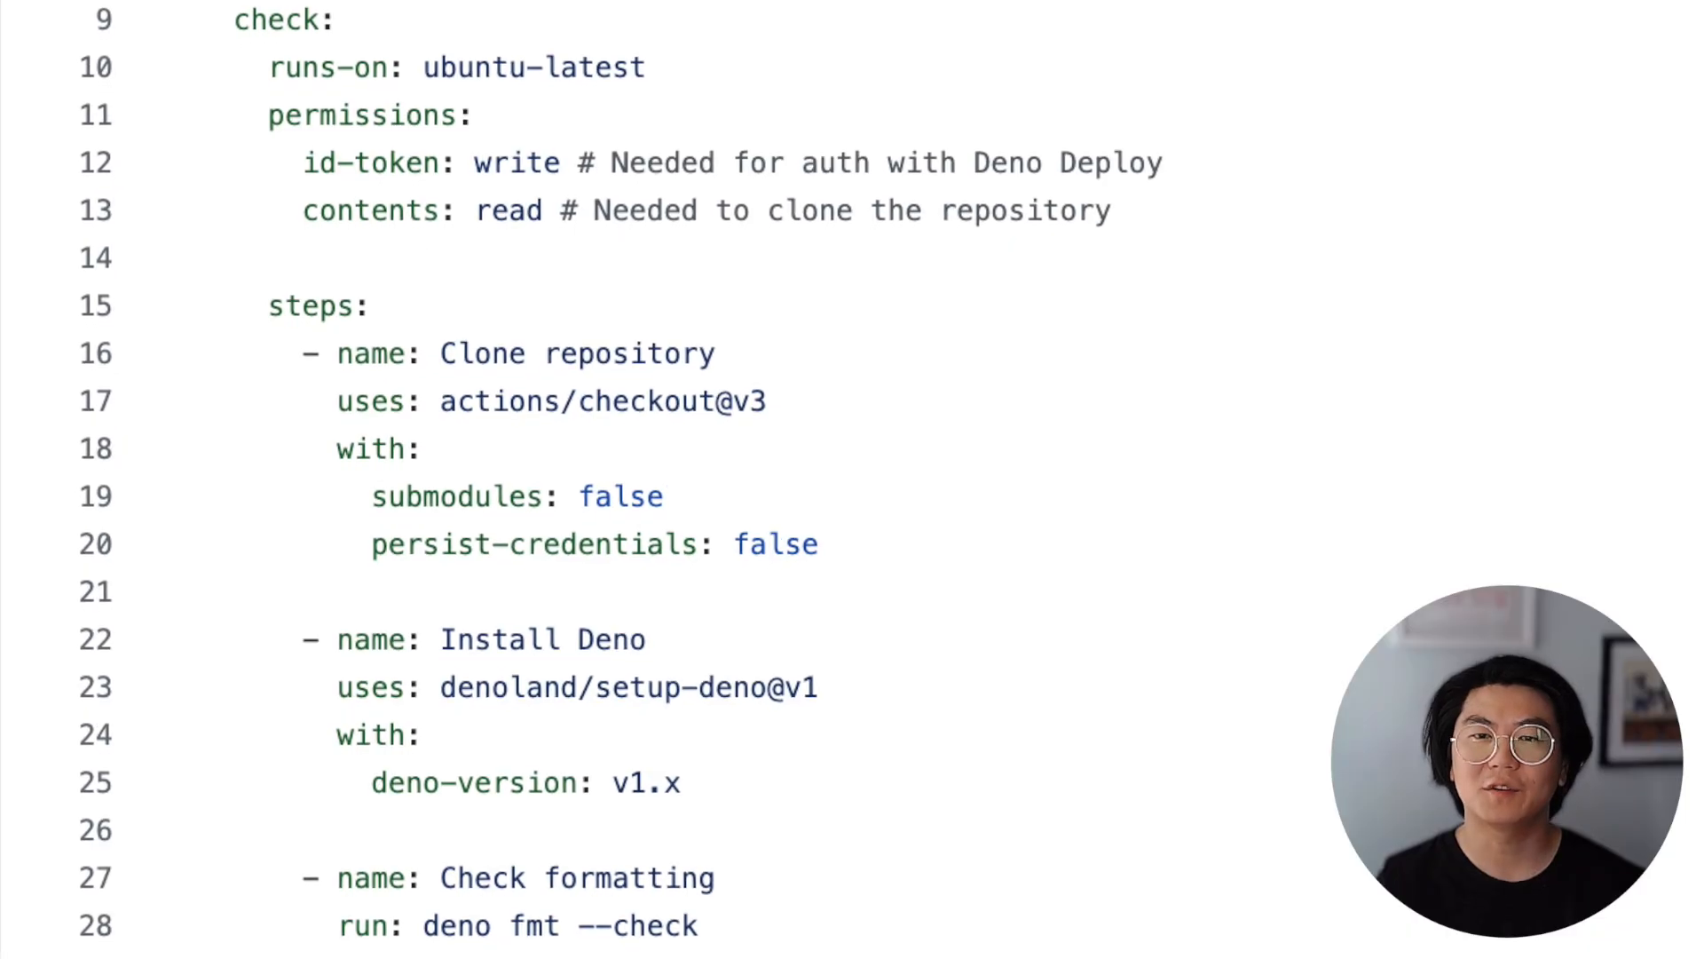
scroll("down", 3)
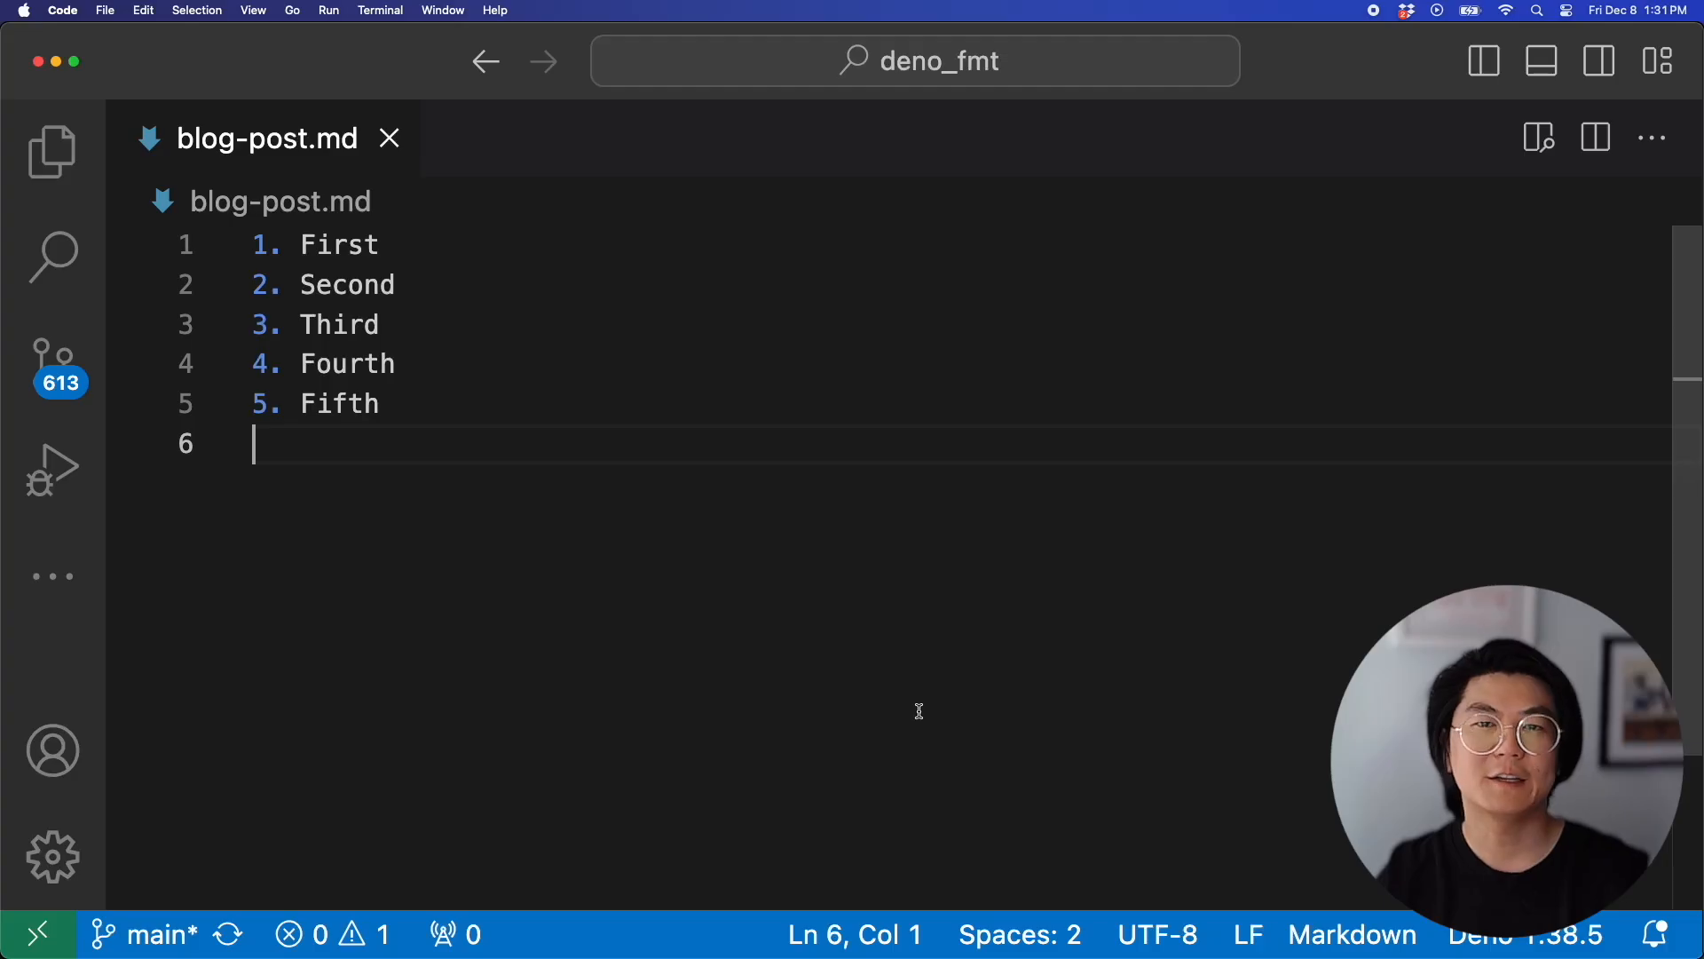
mouse_move(862, 663)
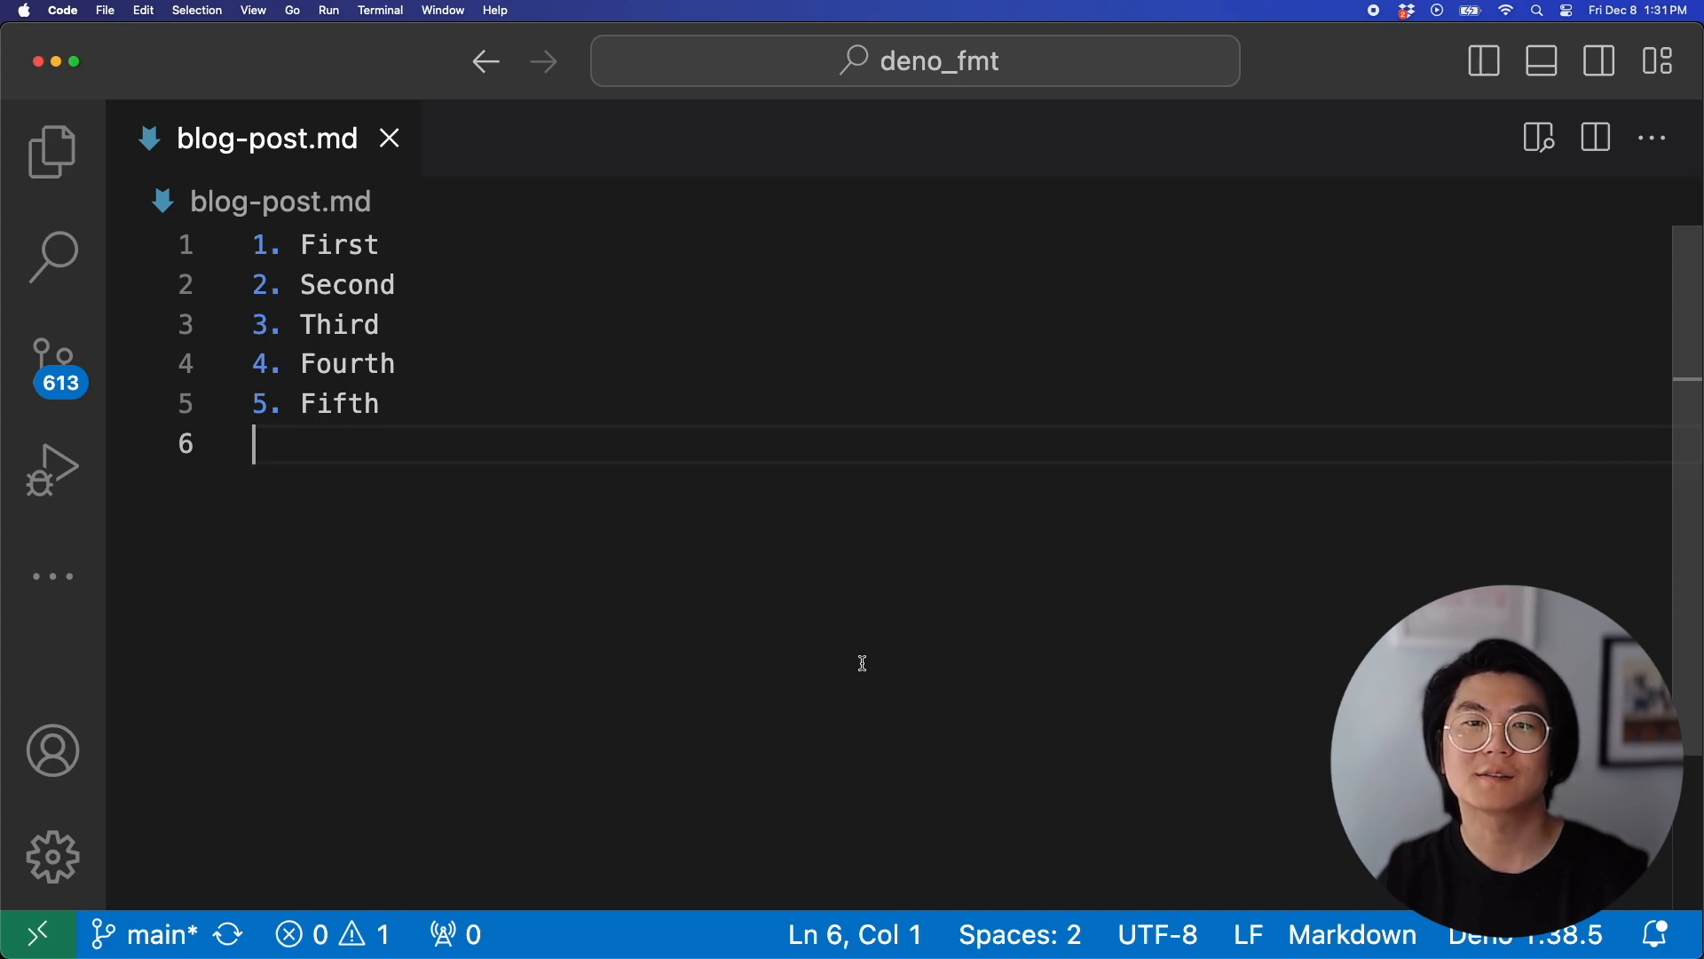